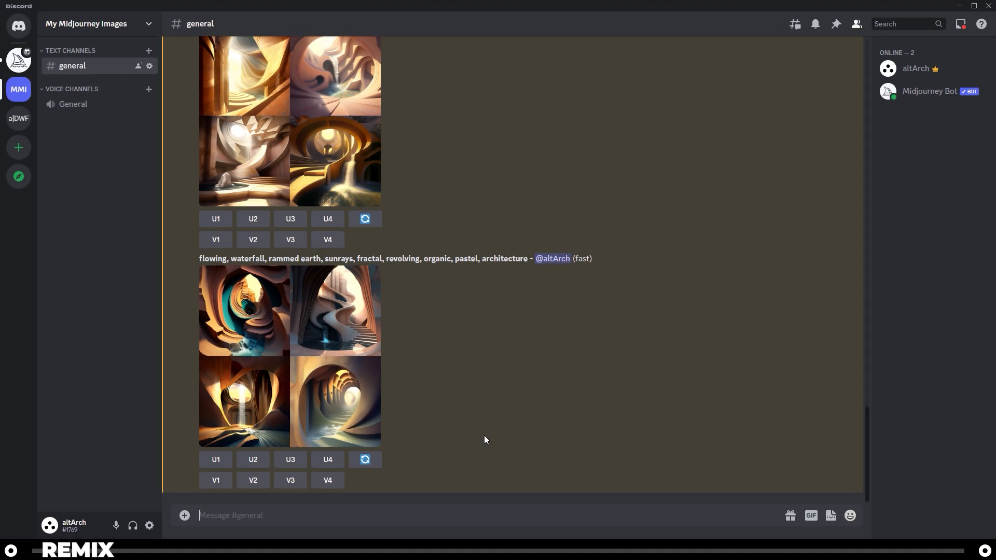
Step: Submit an /imagine prompt: flowing, waterfall, rammed earth, sunrays, fractal, revolving, organic, architecture exterior
{"action": "type", "text": "/imagine prompt"}
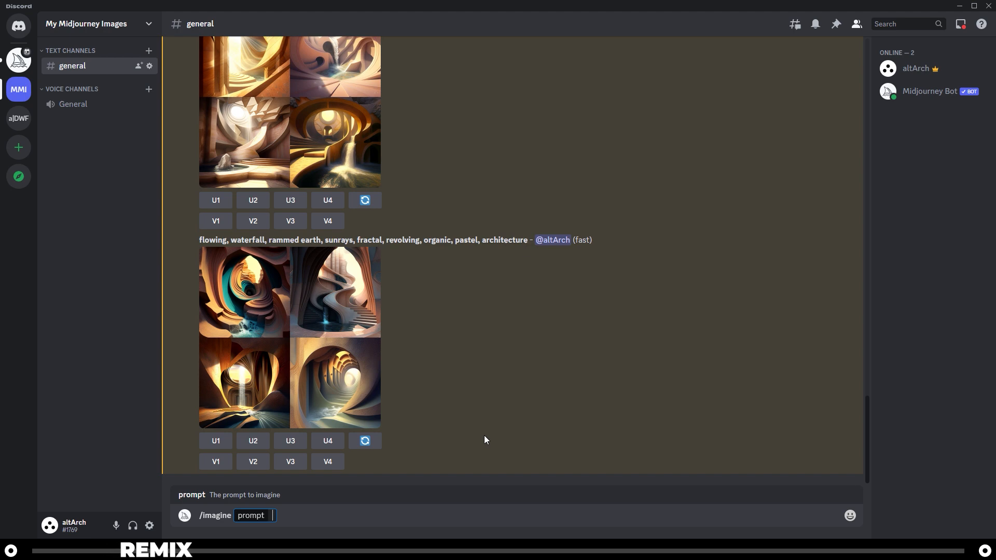
{"action": "type", "text": "flowing, waterfall, rammed earth, sunrays, fractal, revolving, organic,"}
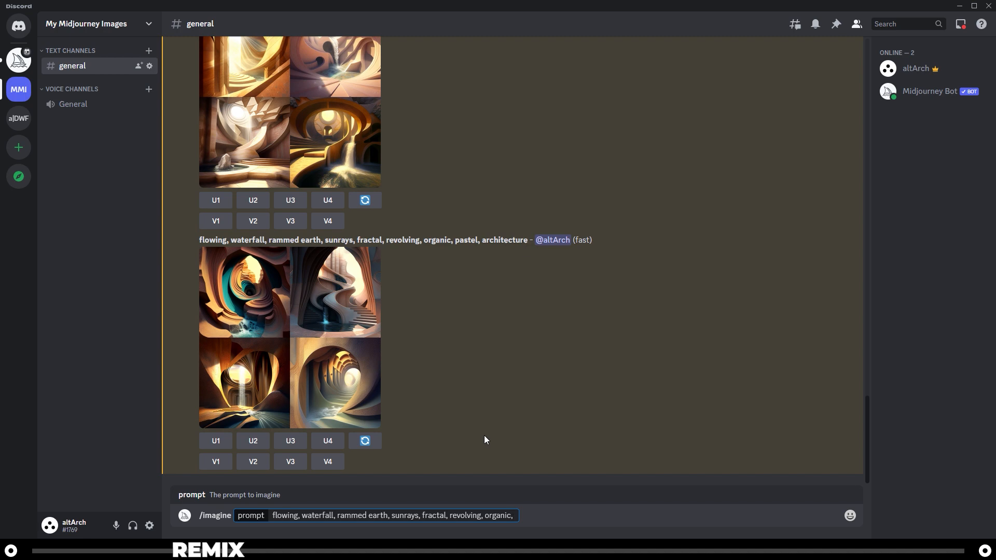
{"action": "type", "text": "archi"}
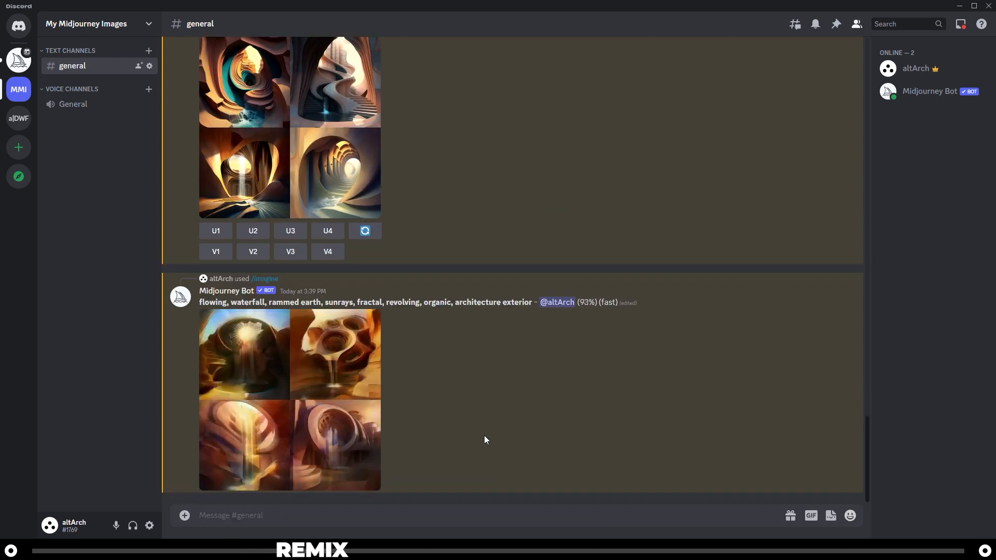
{"action": "left_click", "coordinate": [290, 399]}
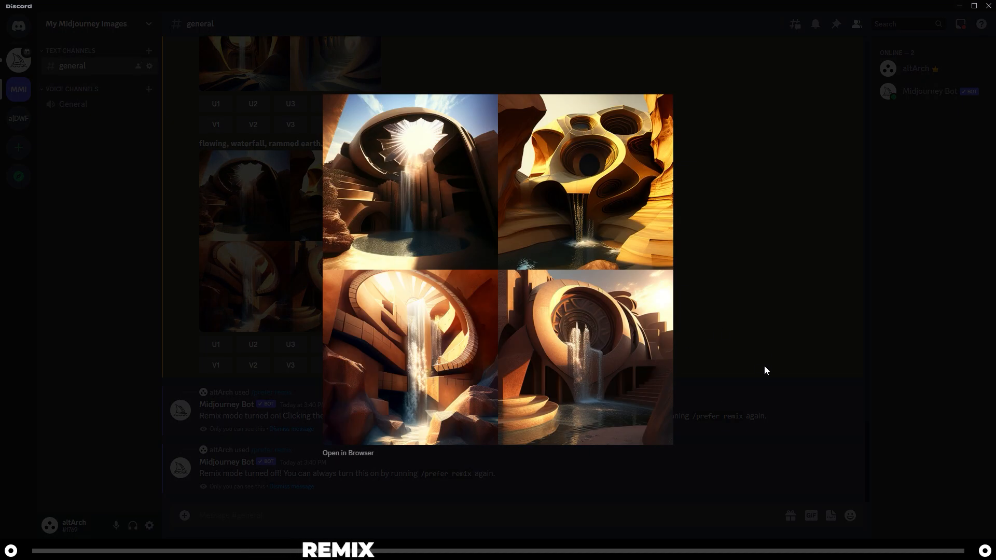
{"action": "mouse_move", "coordinate": [575, 176]}
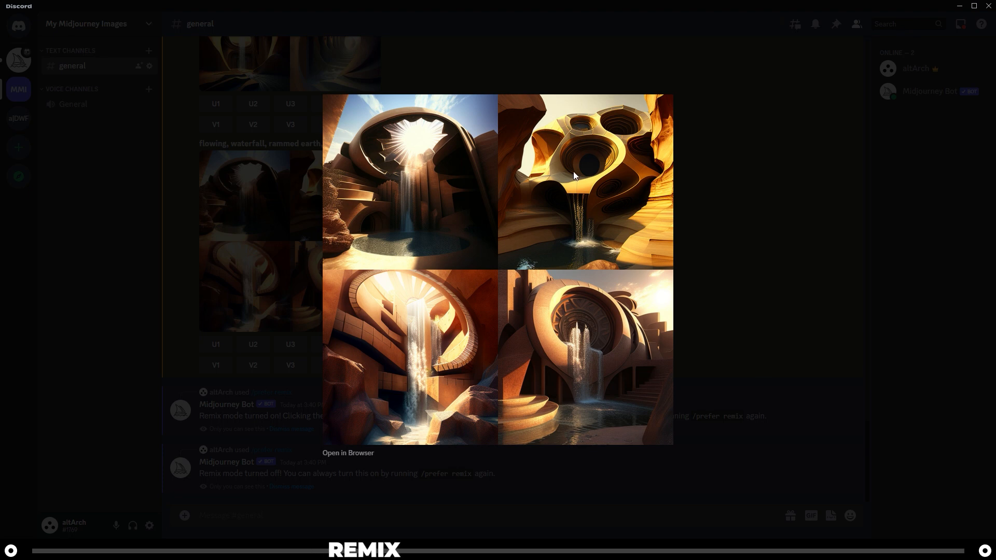
{"action": "mouse_move", "coordinate": [627, 197]}
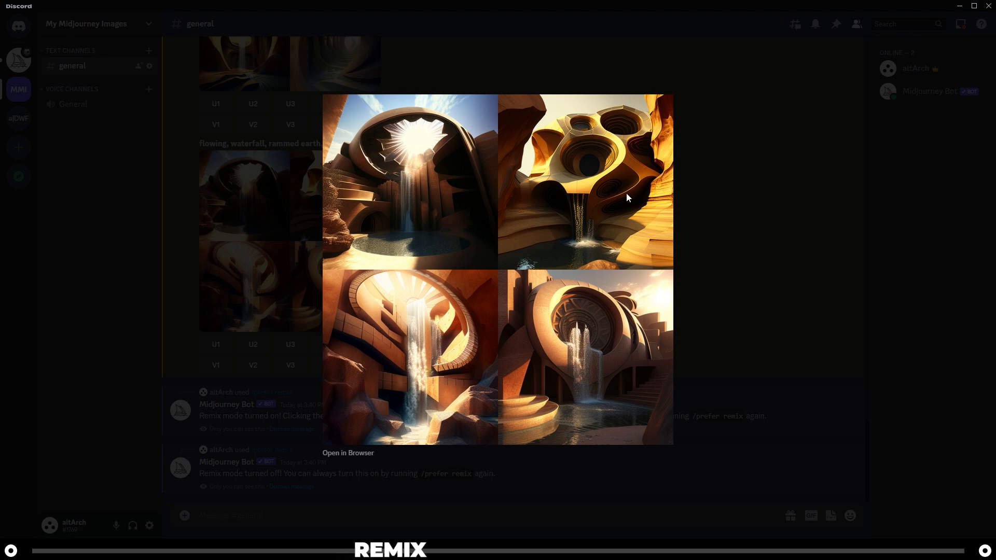
{"action": "mouse_move", "coordinate": [629, 214]}
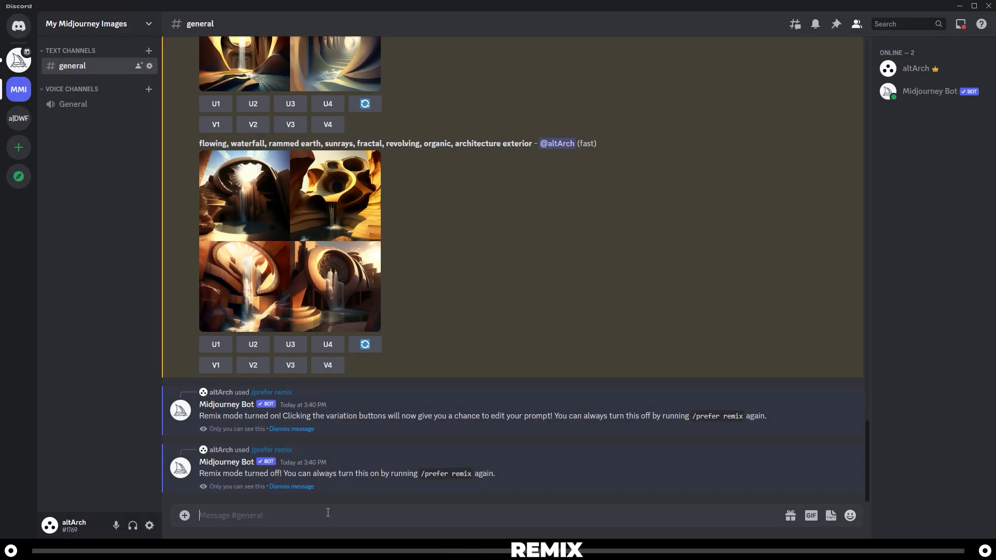
Step: Run /prefer remix to switch Midjourney's remix mode back on
{"action": "type", "text": "/prefer remix"}
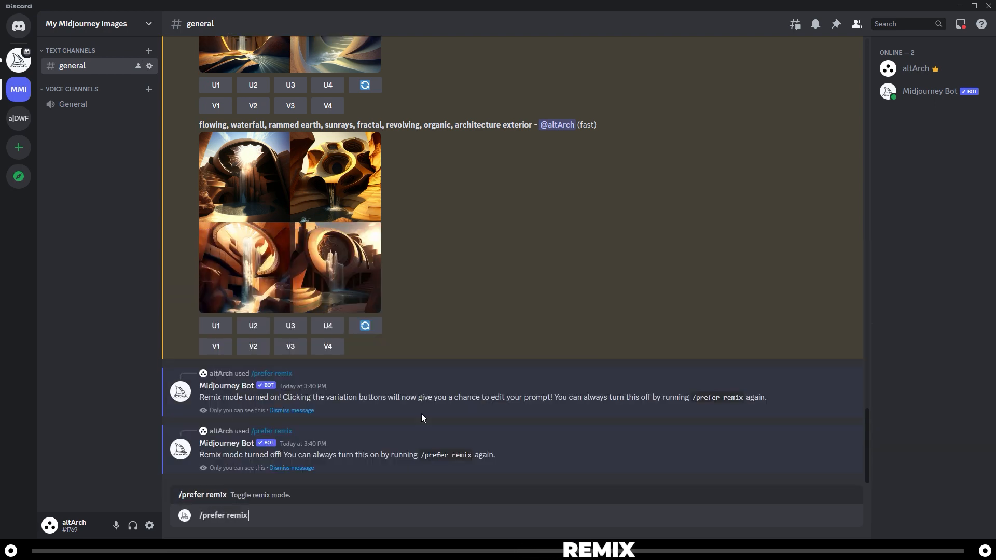
{"action": "key", "text": "Return"}
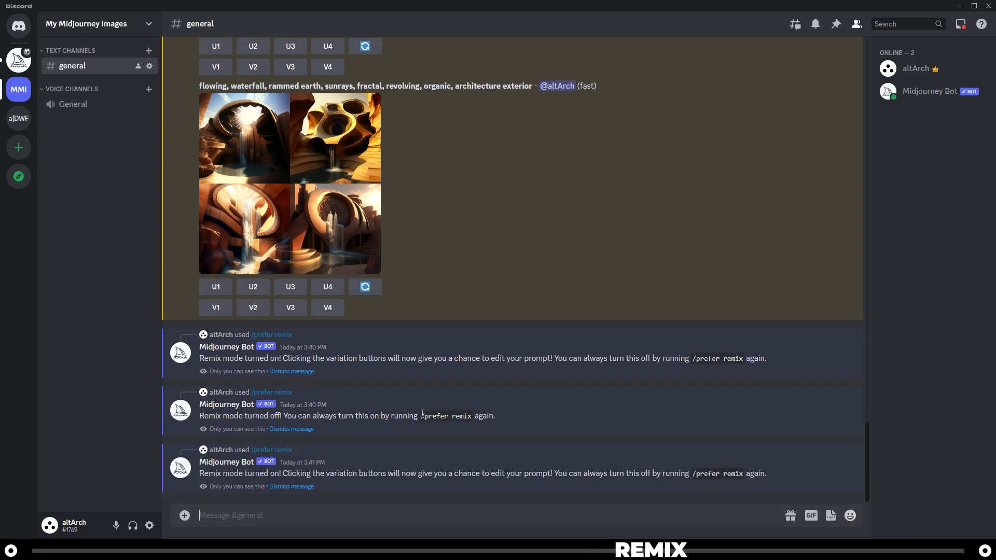
{"action": "mouse_move", "coordinate": [323, 146]}
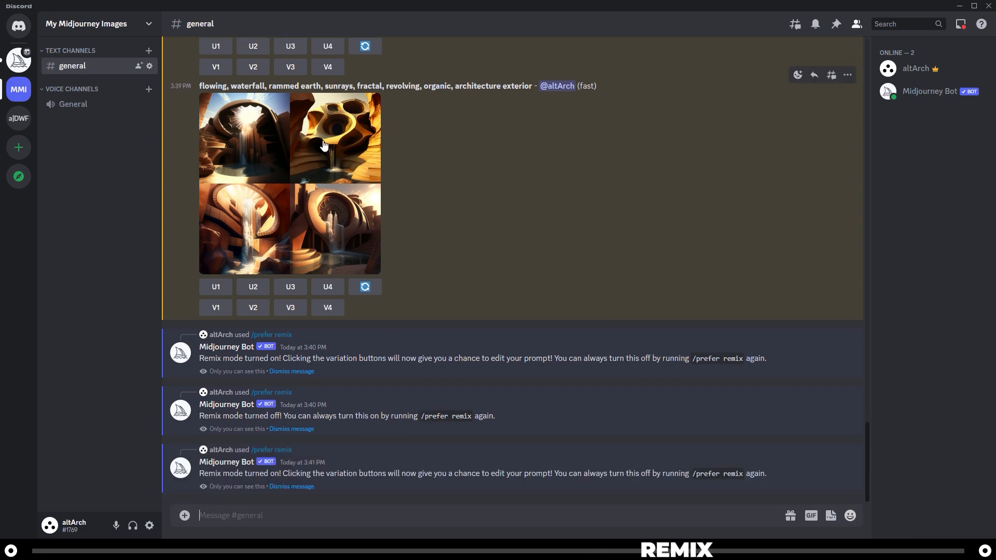
{"action": "mouse_move", "coordinate": [362, 165]}
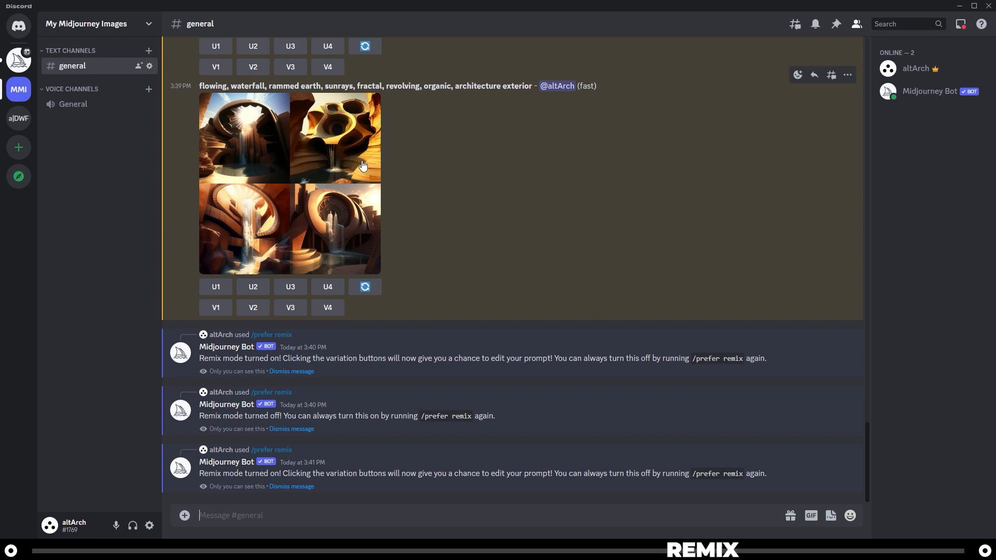
Step: Remix image 2 as a variation with 'with people walking around' appended to the prompt
{"action": "left_click", "coordinate": [252, 307]}
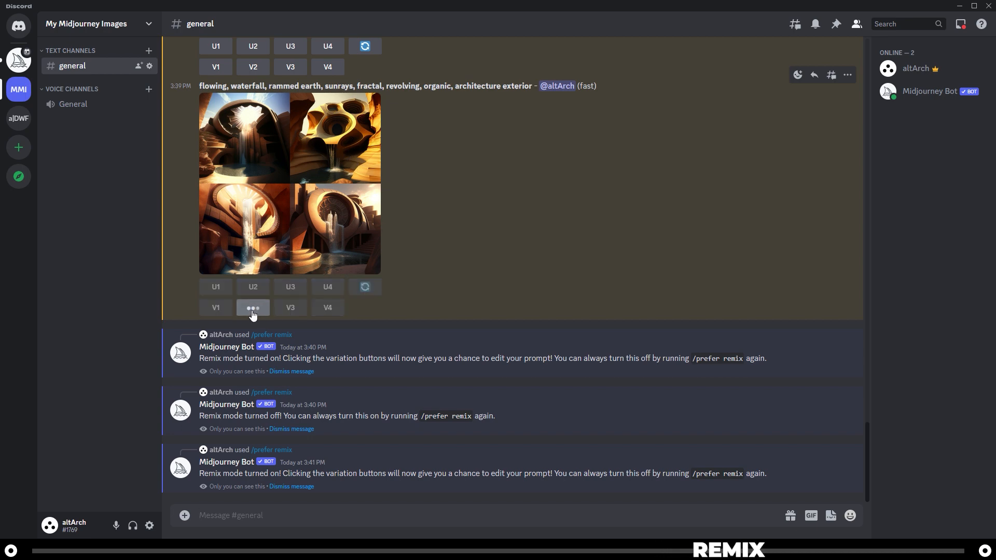
{"action": "left_click", "coordinate": [252, 308]}
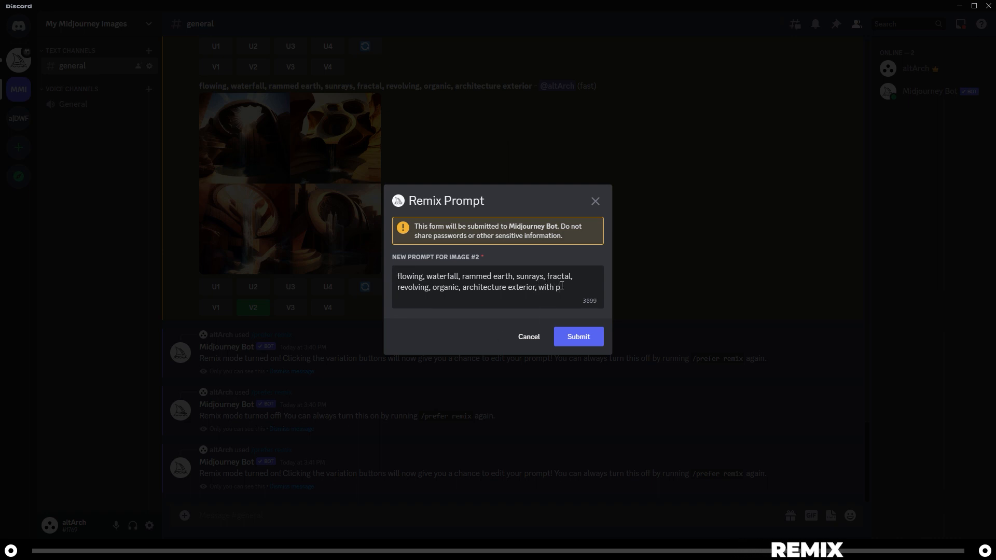
{"action": "type", "text": "eople walking aroun"}
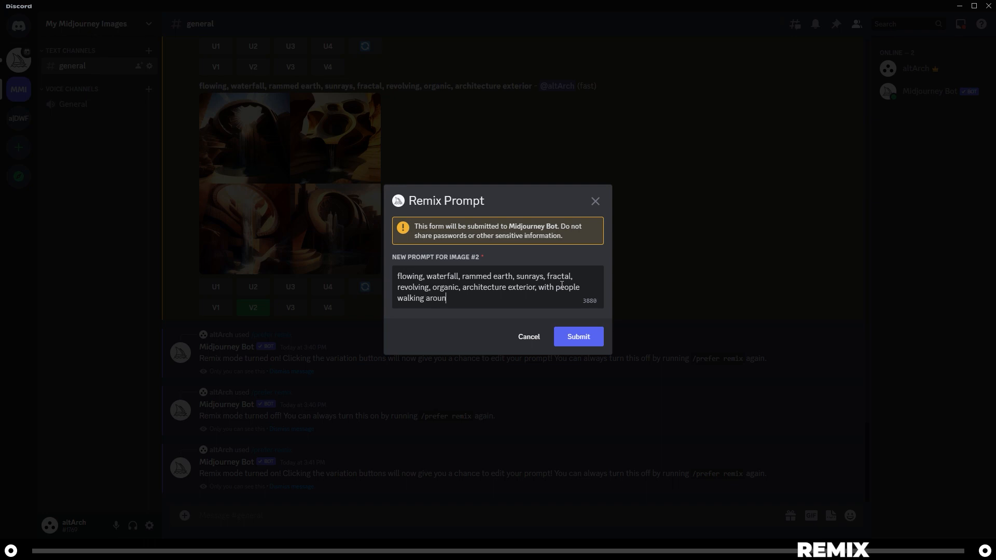
{"action": "type", "text": "d"}
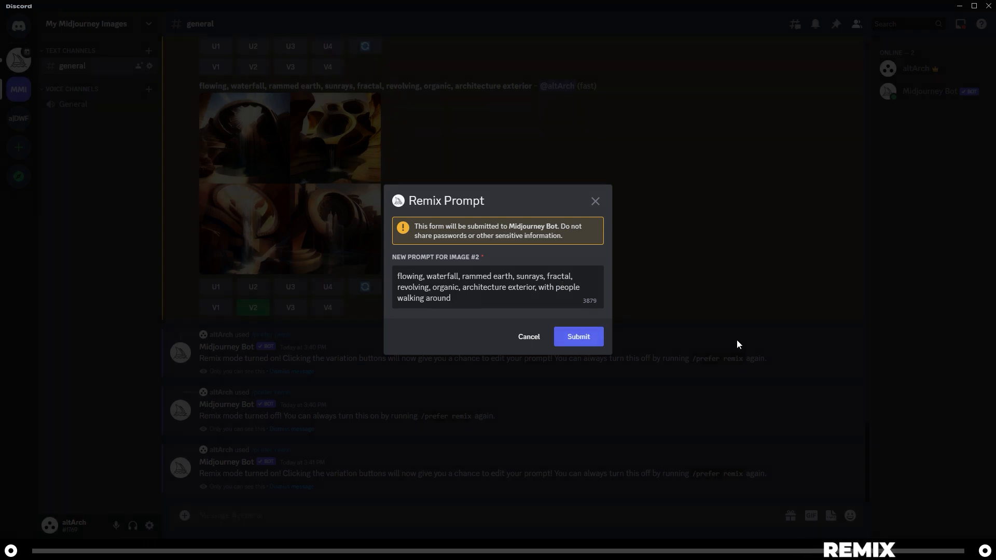
{"action": "left_click", "coordinate": [577, 336]}
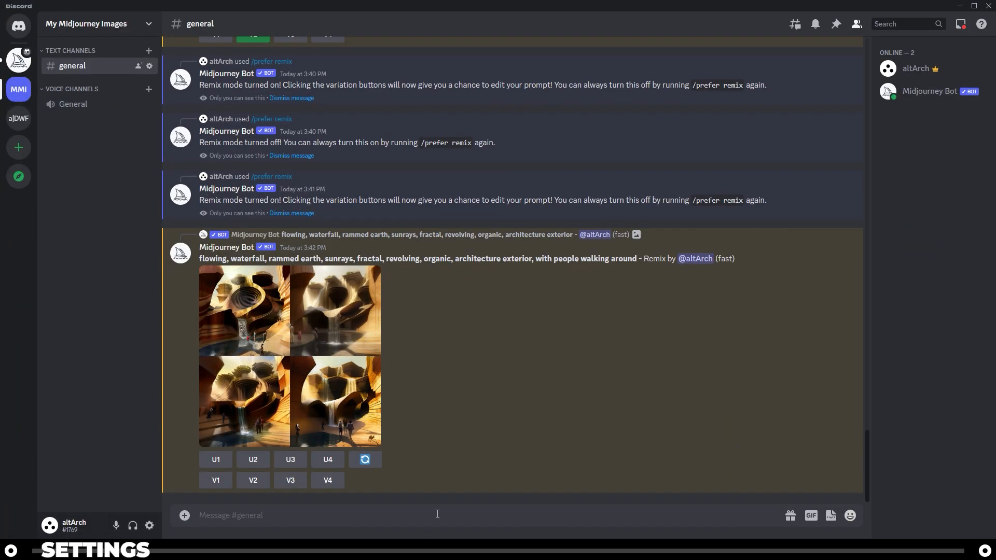
Step: Run /settings and toggle remix mode off, leaving version 4, base quality and medium style
{"action": "type", "text": "/"}
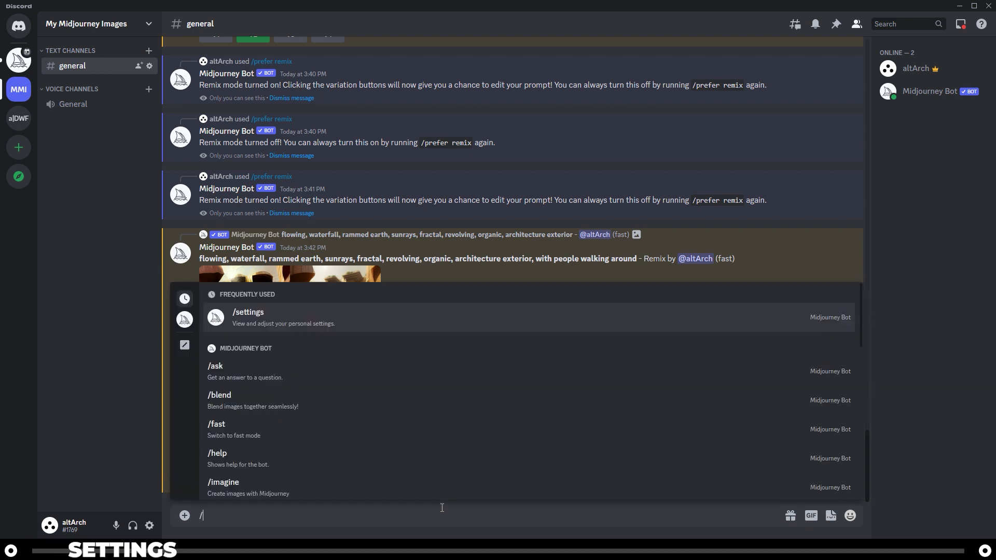
{"action": "left_click", "coordinate": [248, 312]}
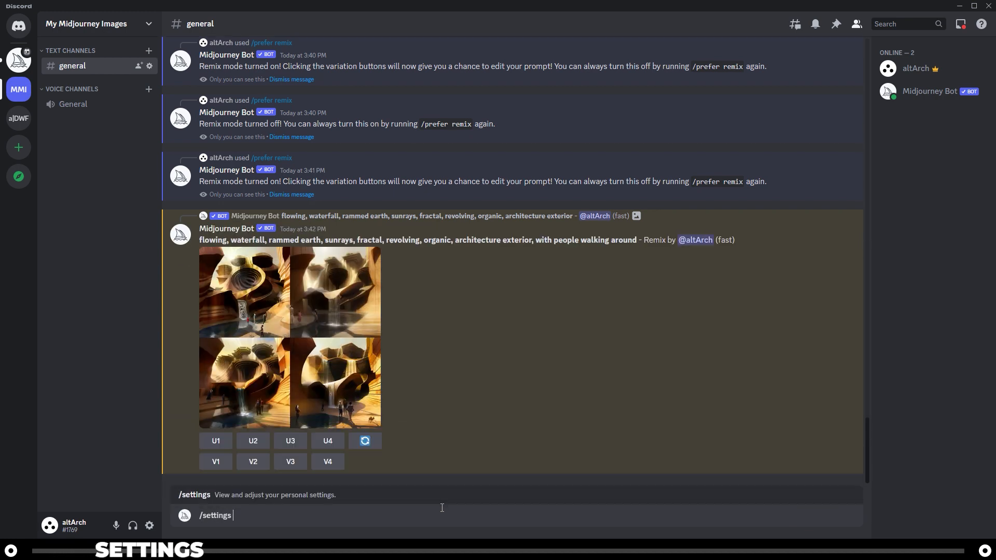
{"action": "key", "text": "Return"}
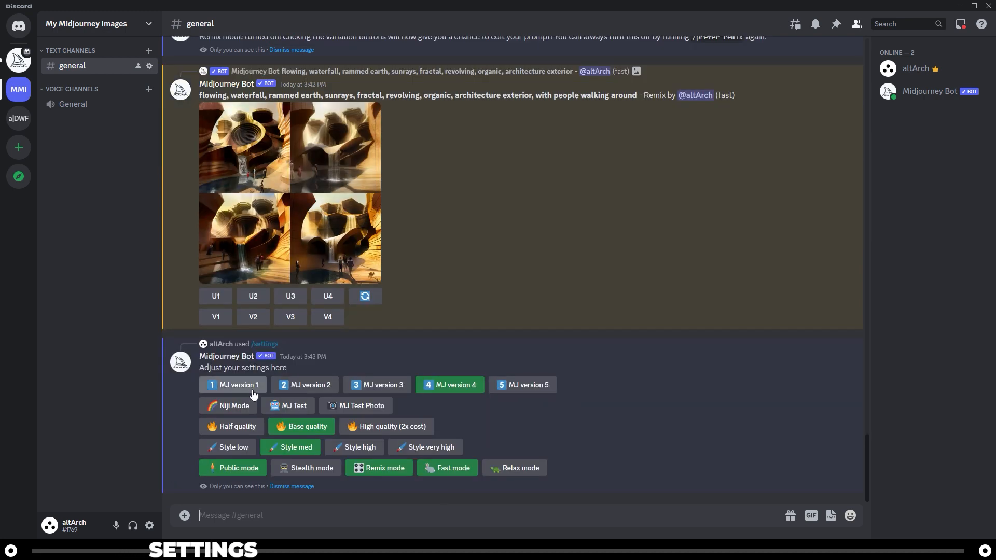
{"action": "mouse_move", "coordinate": [378, 385]}
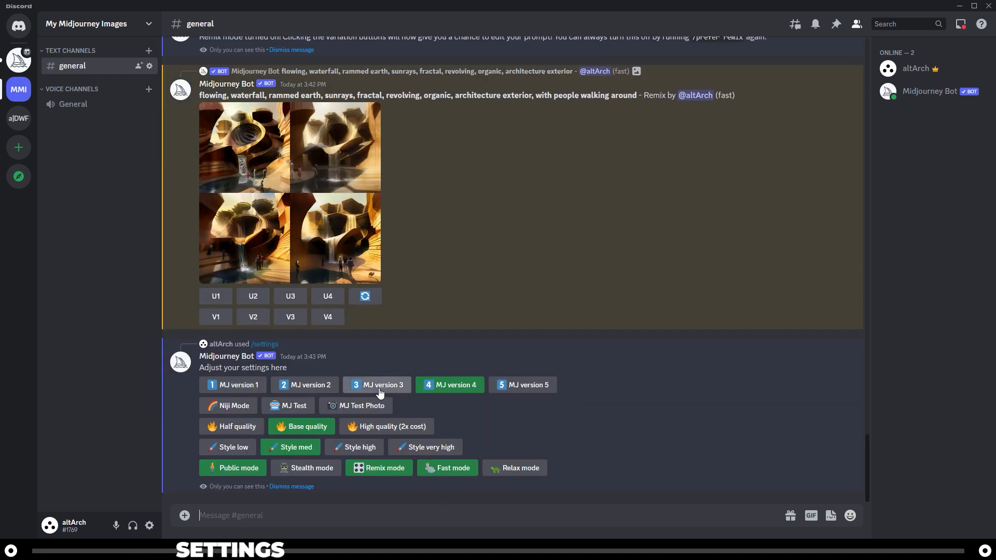
{"action": "mouse_move", "coordinate": [609, 385]}
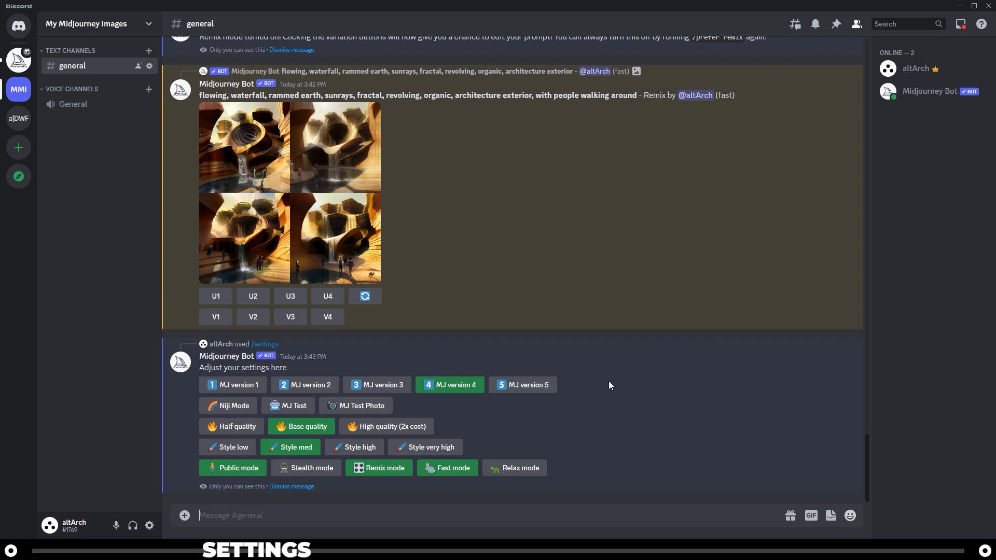
{"action": "mouse_move", "coordinate": [579, 405]}
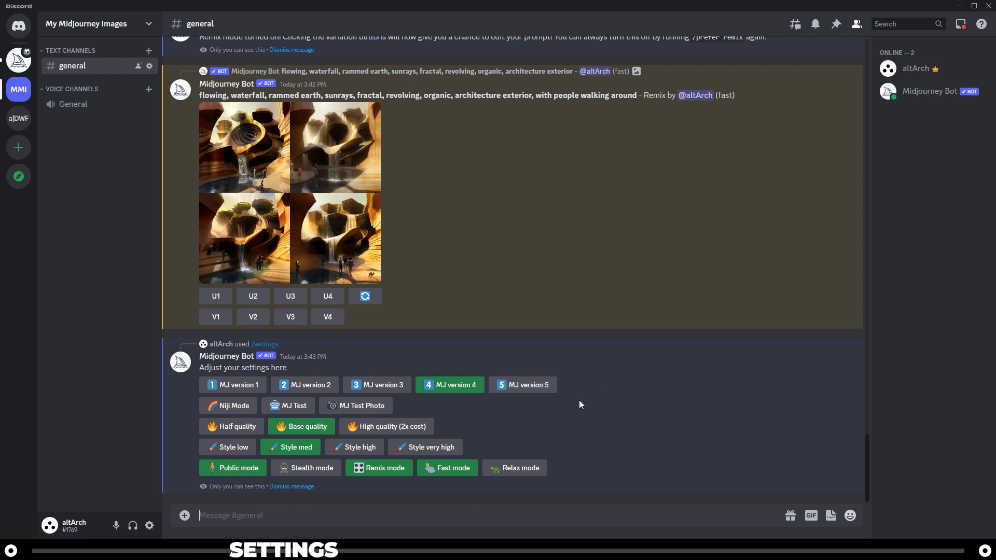
{"action": "mouse_move", "coordinate": [574, 394]}
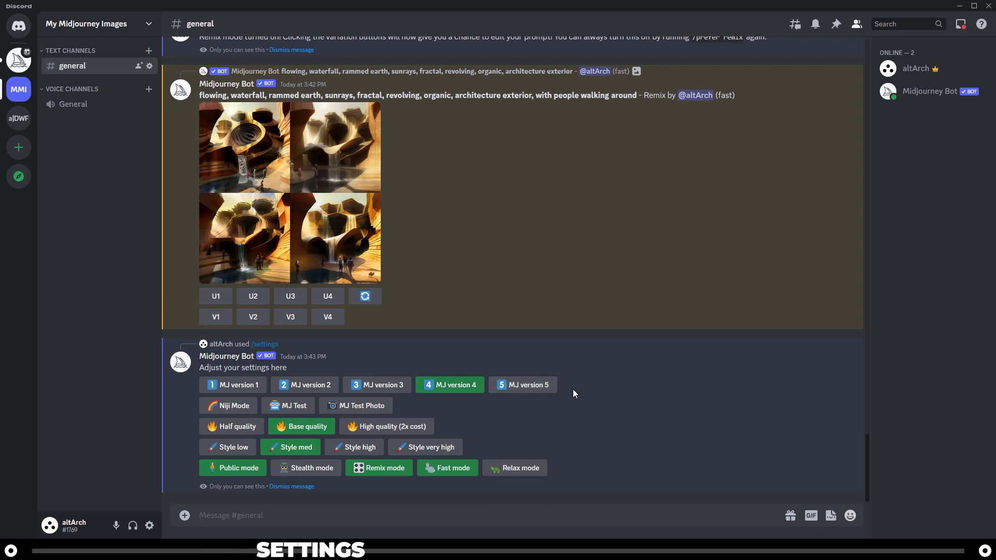
{"action": "mouse_move", "coordinate": [559, 420]}
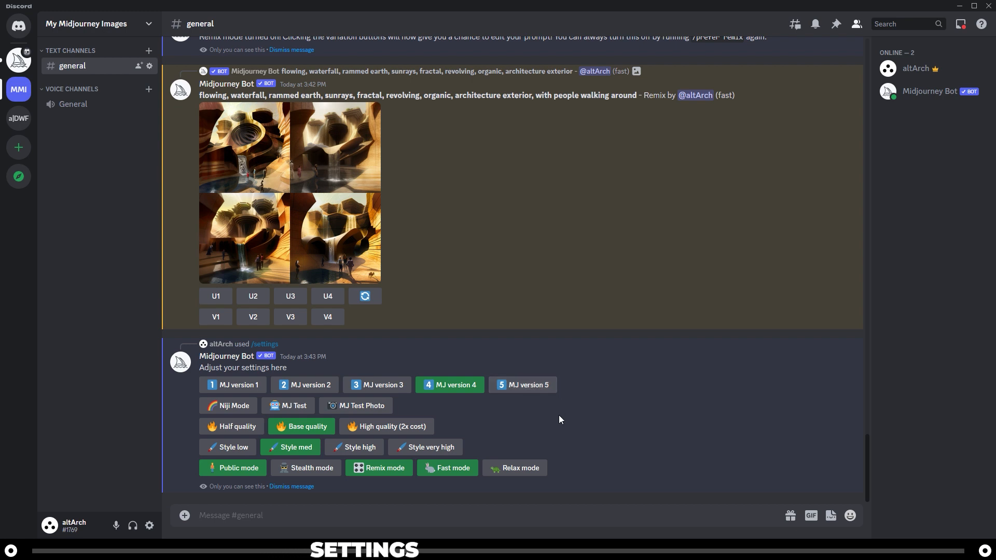
{"action": "mouse_move", "coordinate": [227, 406]}
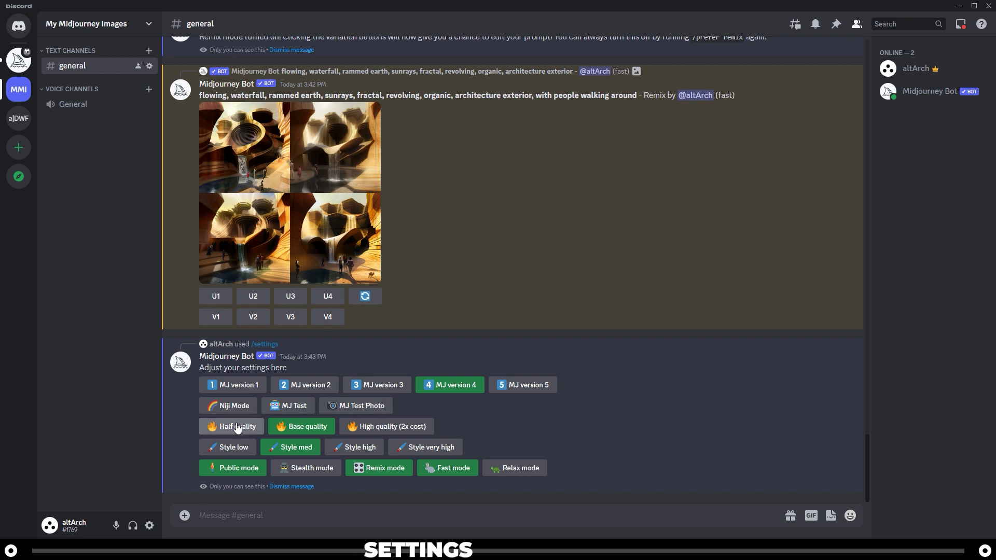
{"action": "mouse_move", "coordinate": [160, 449]}
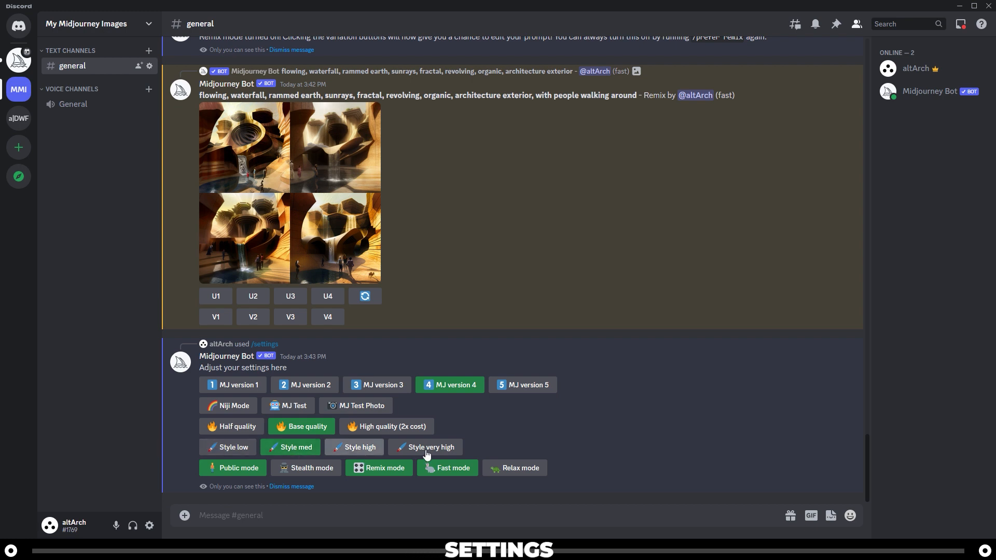
{"action": "mouse_move", "coordinate": [518, 440]}
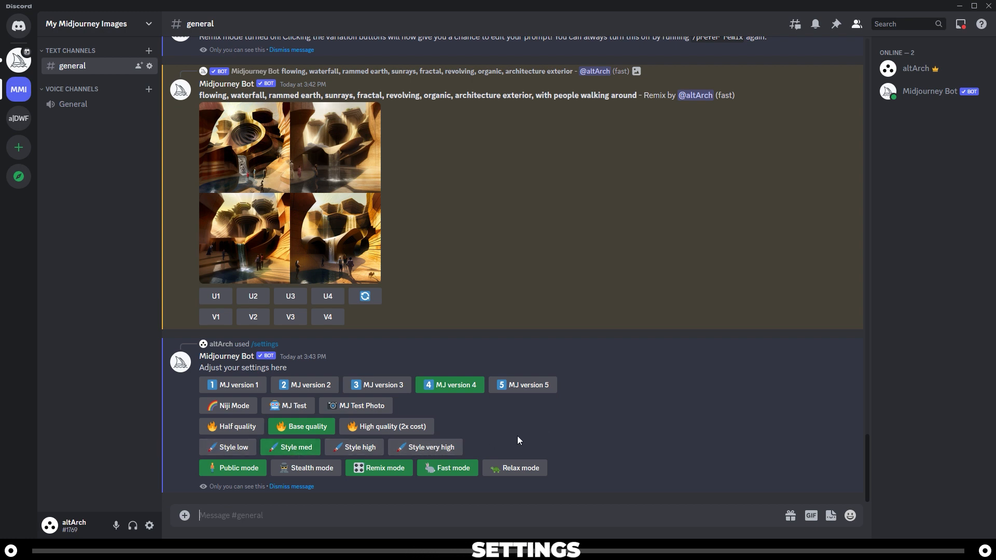
{"action": "mouse_move", "coordinate": [307, 468]}
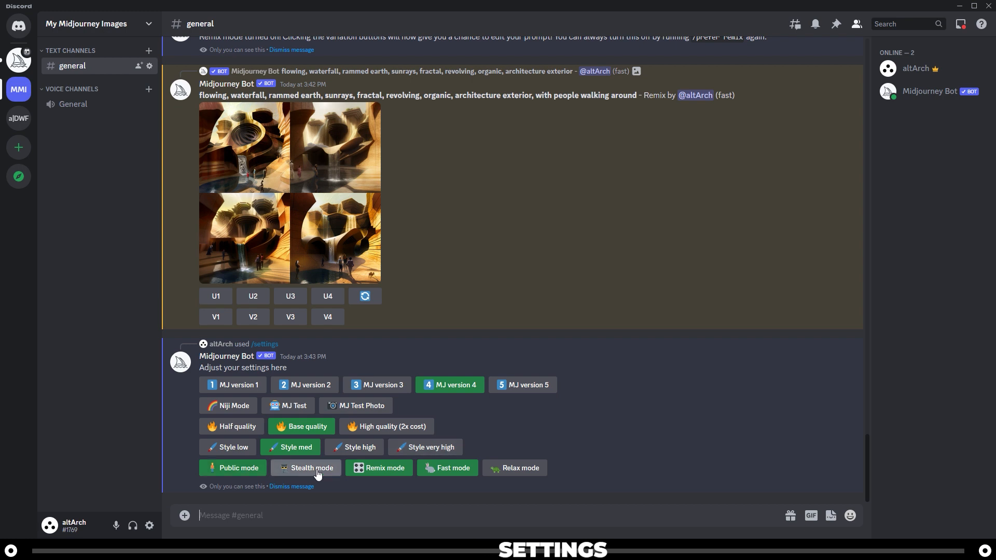
{"action": "mouse_move", "coordinate": [558, 432]}
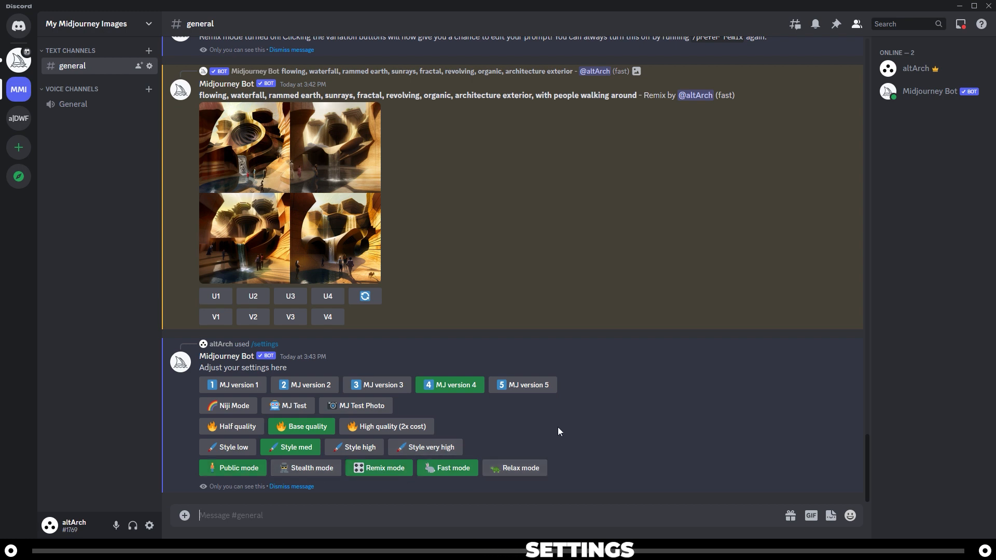
{"action": "mouse_move", "coordinate": [489, 442]}
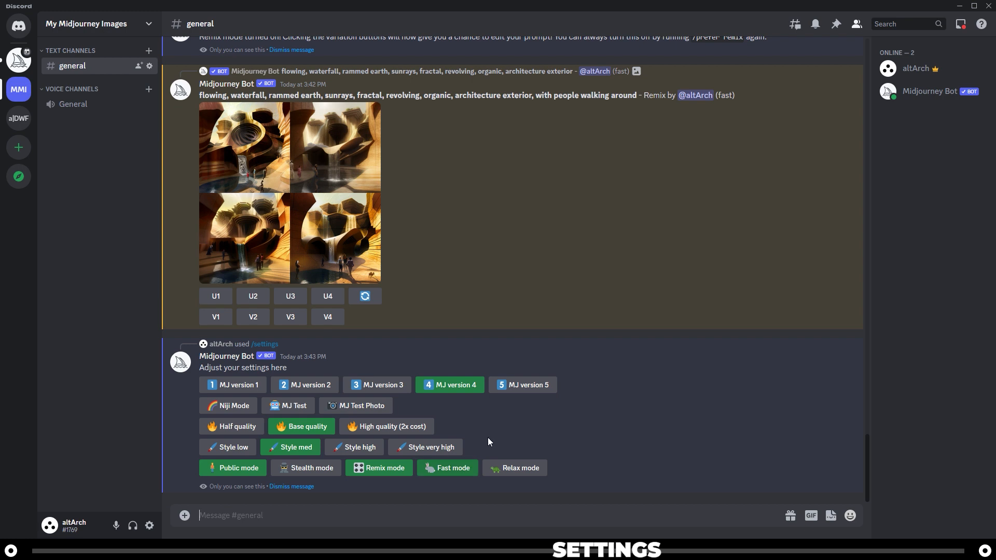
{"action": "mouse_move", "coordinate": [515, 468]}
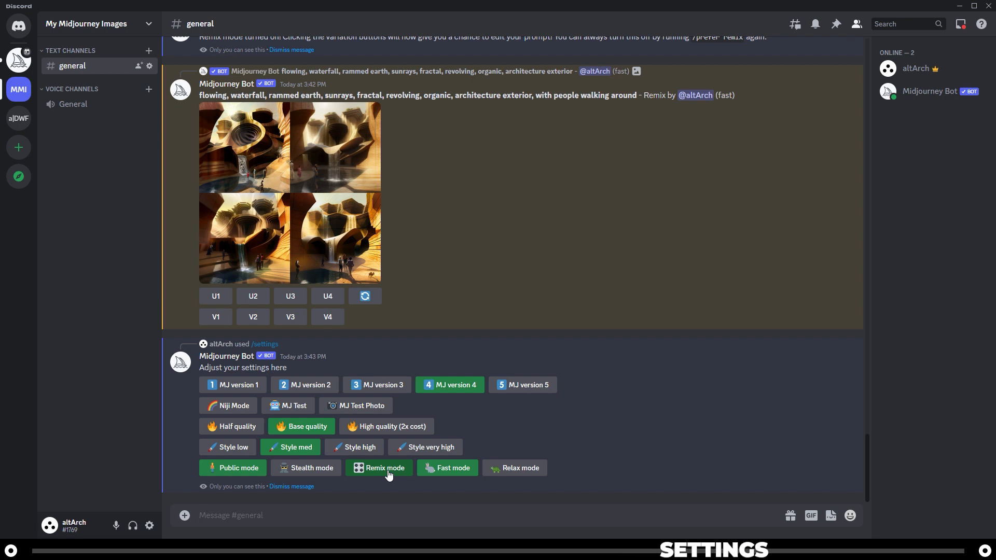
{"action": "left_click", "coordinate": [379, 468]}
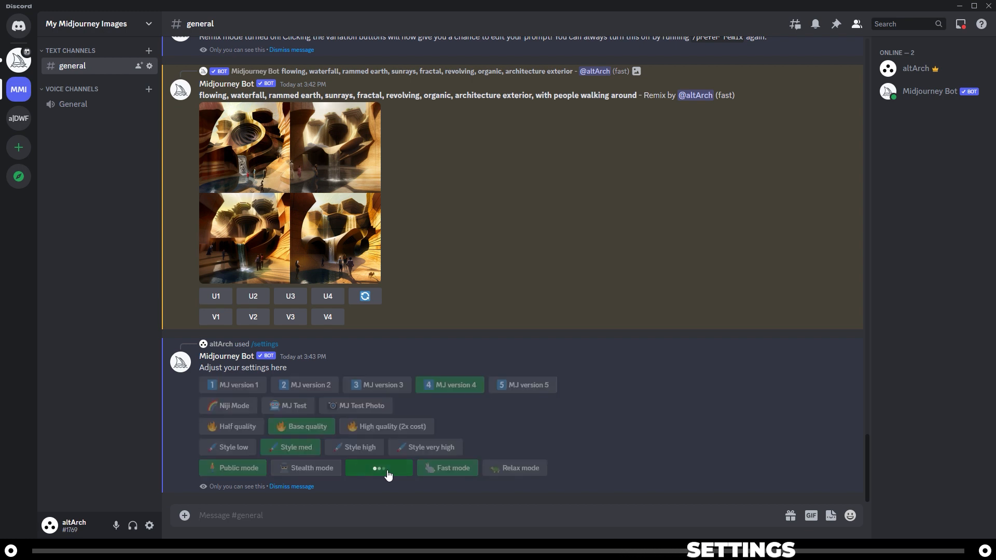
Step: Switch to the Midjourney Parameter List documentation showing quality, seed, stop, style and stylize
{"action": "left_click", "coordinate": [377, 468]}
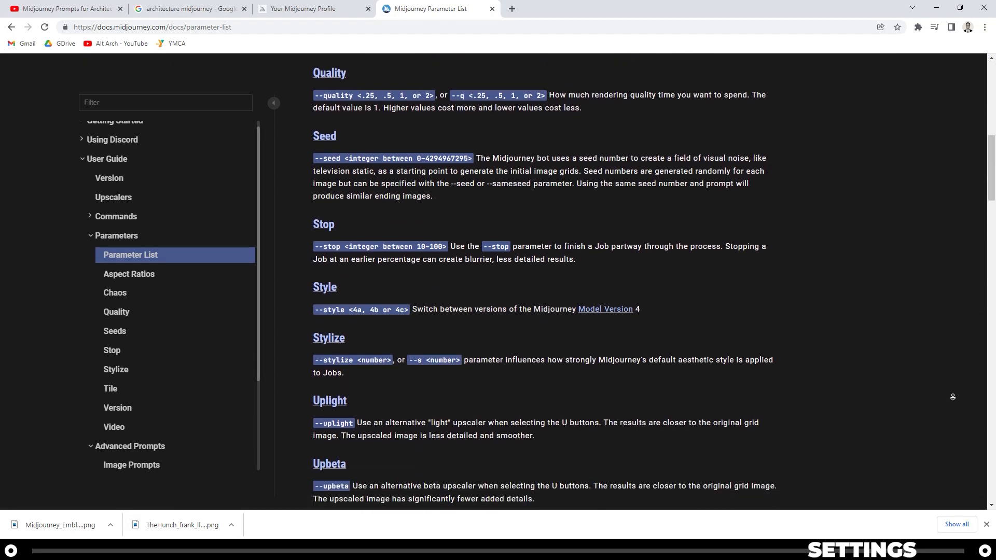
{"action": "scroll", "scroll_direction": "down", "scroll_amount": 3}
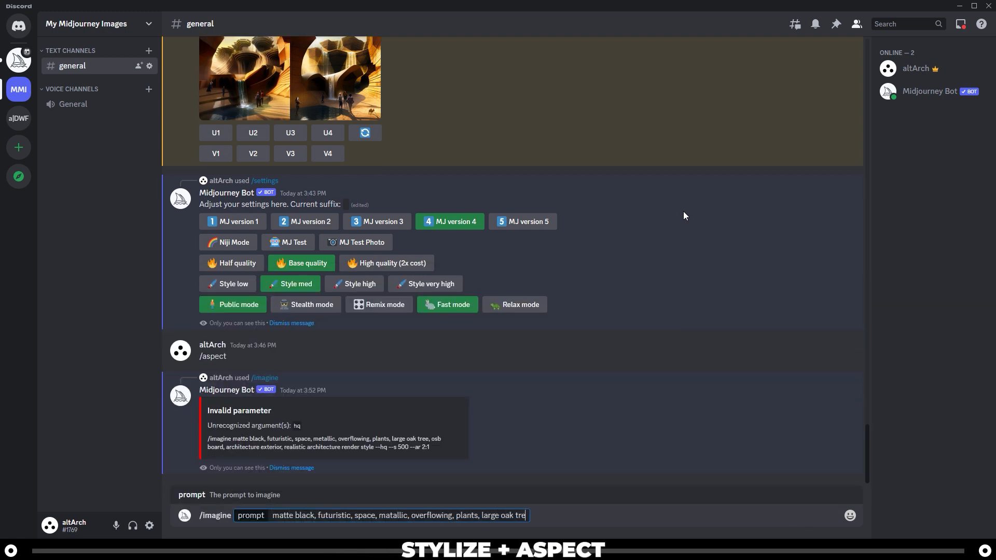
Step: Finish the prompt with 'architecture exterior, realistic architecture render style --s 500 --ar 2:1'
{"action": "type", "text": ", architecture exterior, realistic architecture render"}
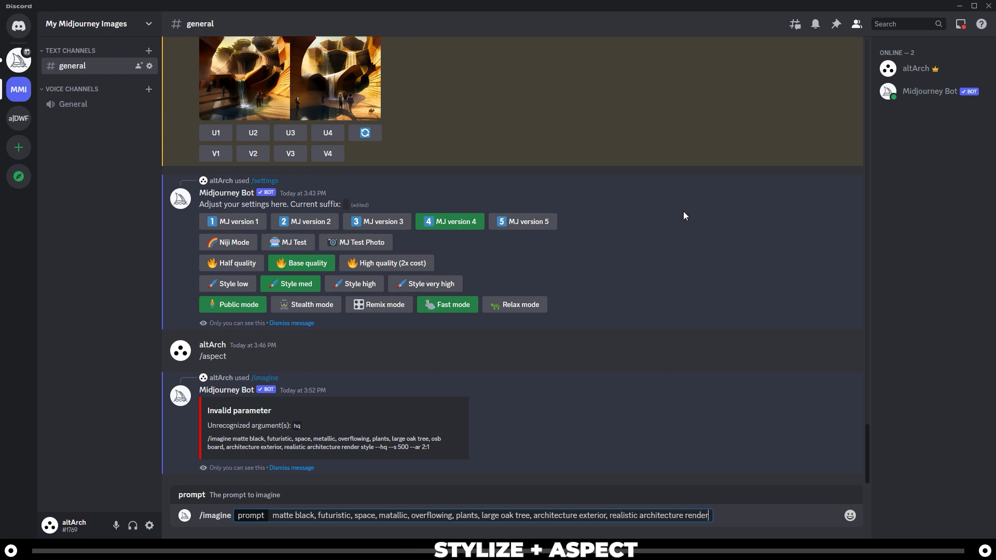
{"action": "type", "text": "style --s"}
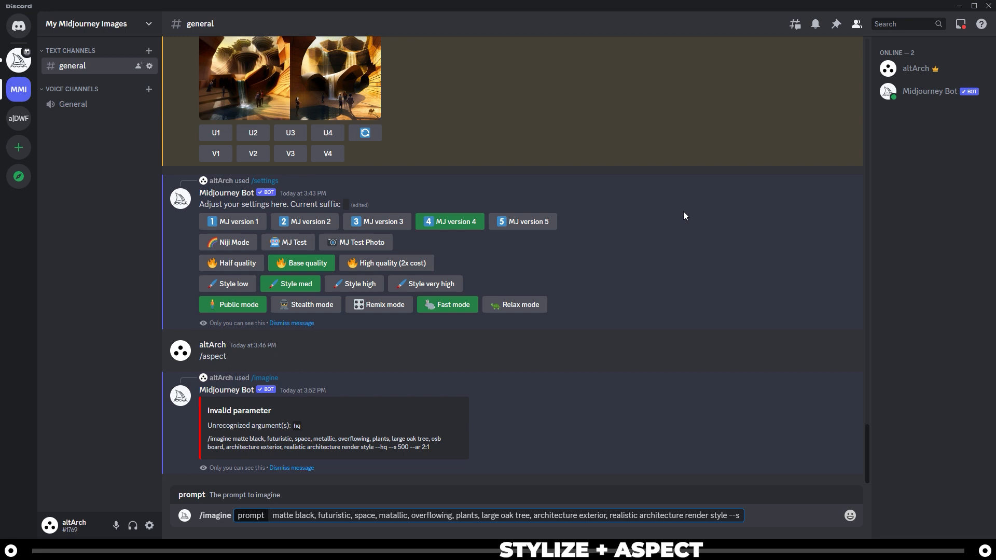
{"action": "type", "text": "500"}
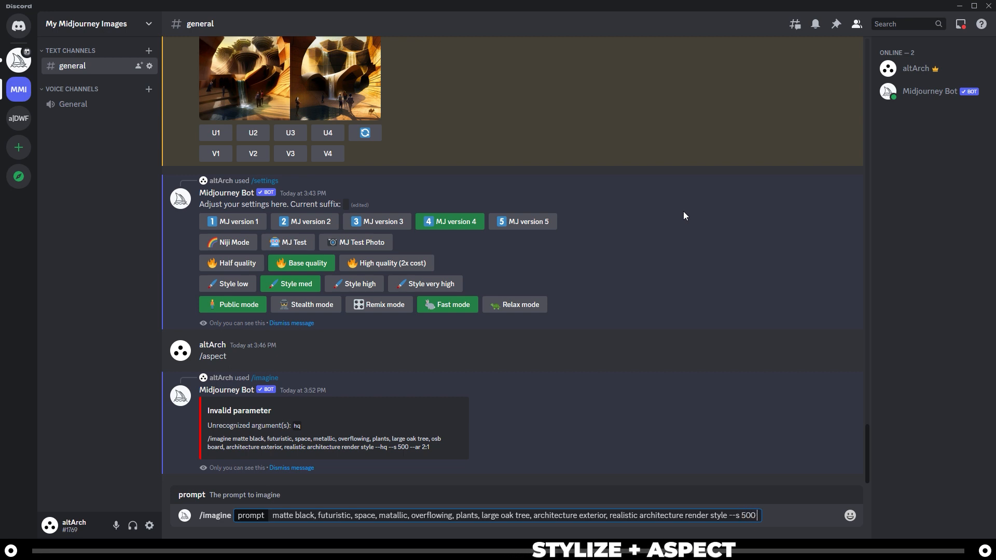
{"action": "type", "text": "--ar"}
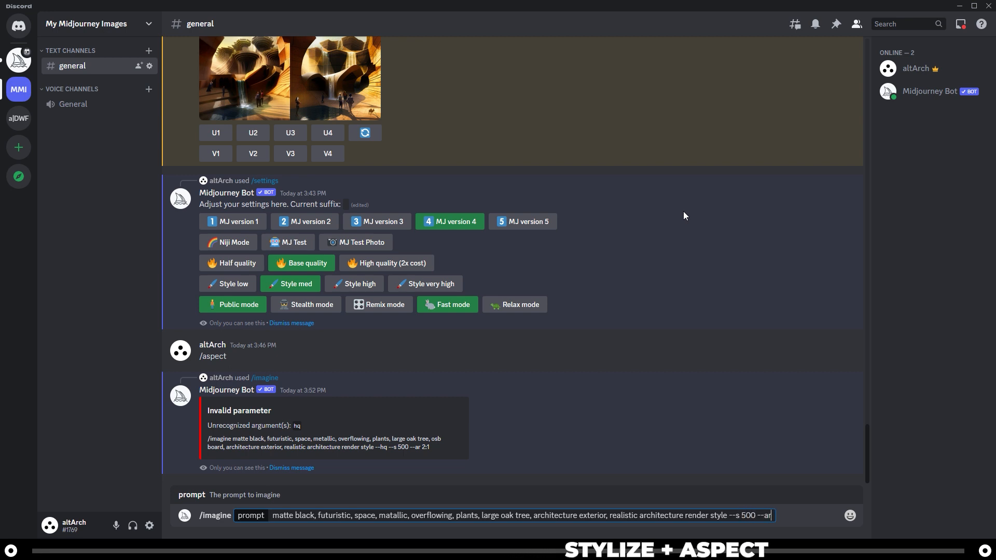
{"action": "type", "text": "2:1"}
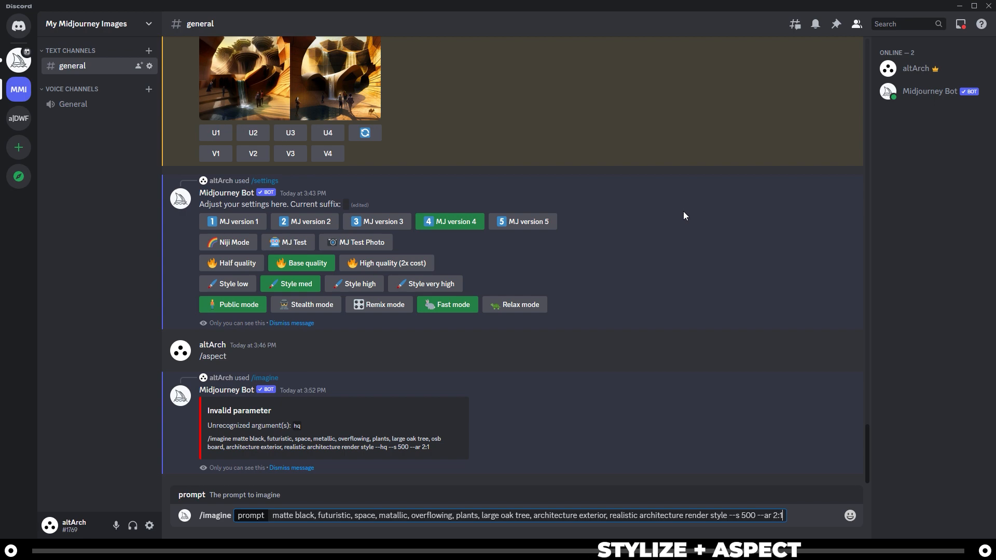